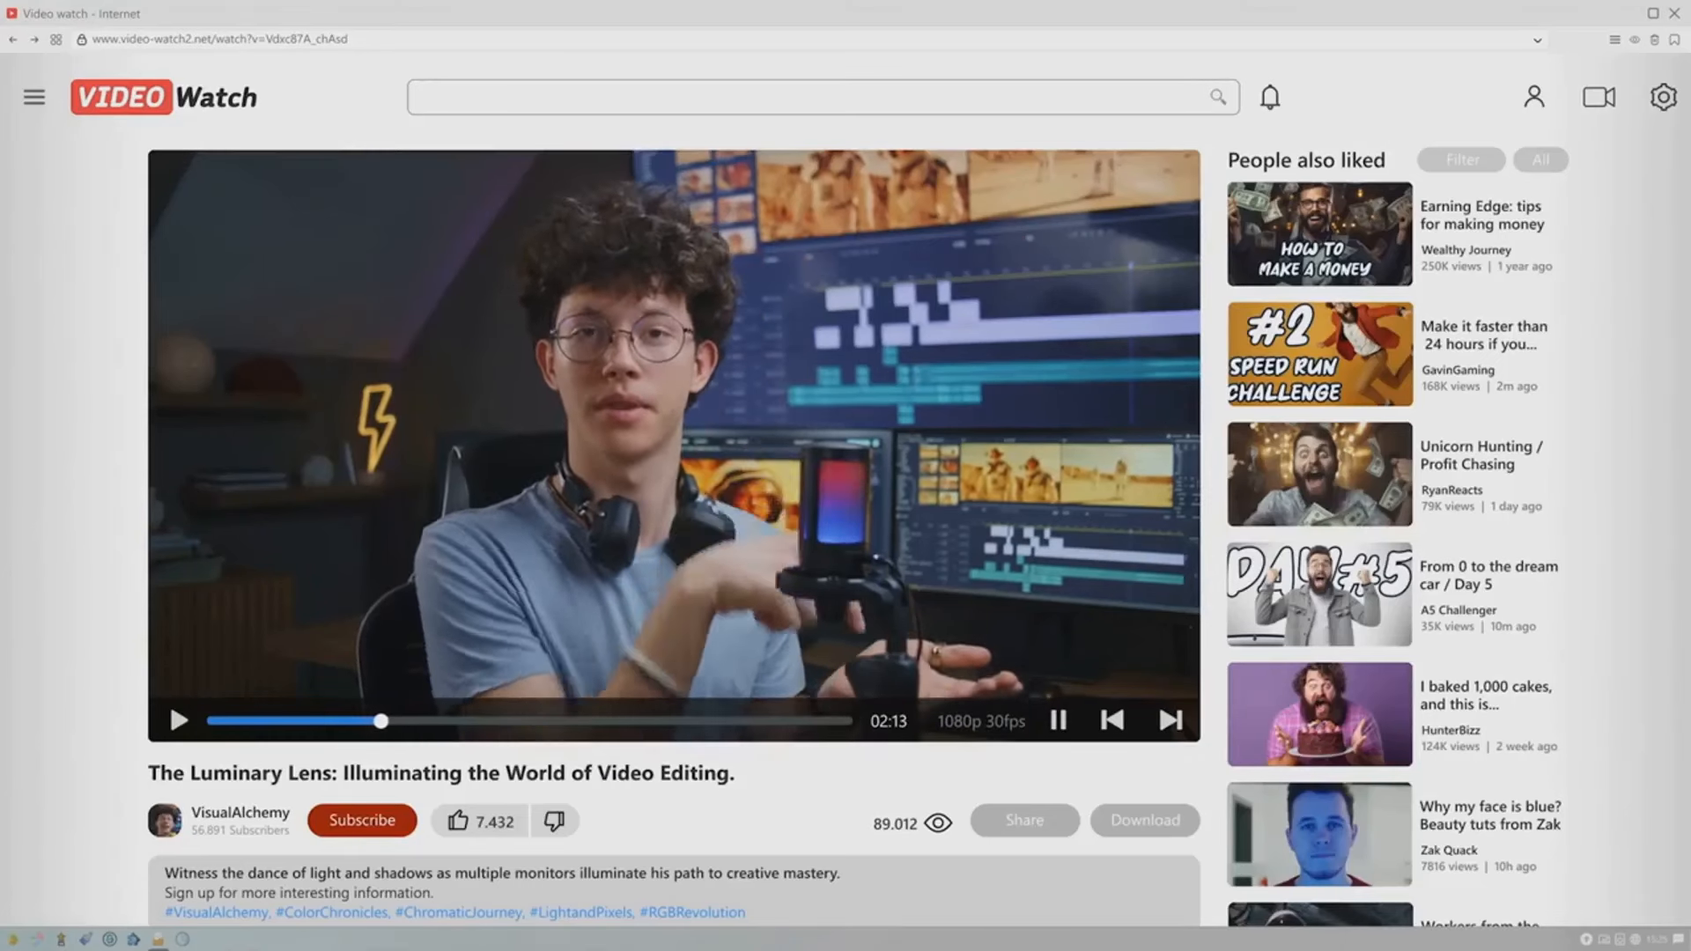
{"action": "scroll", "scroll_direction": "down", "scroll_amount": 3}
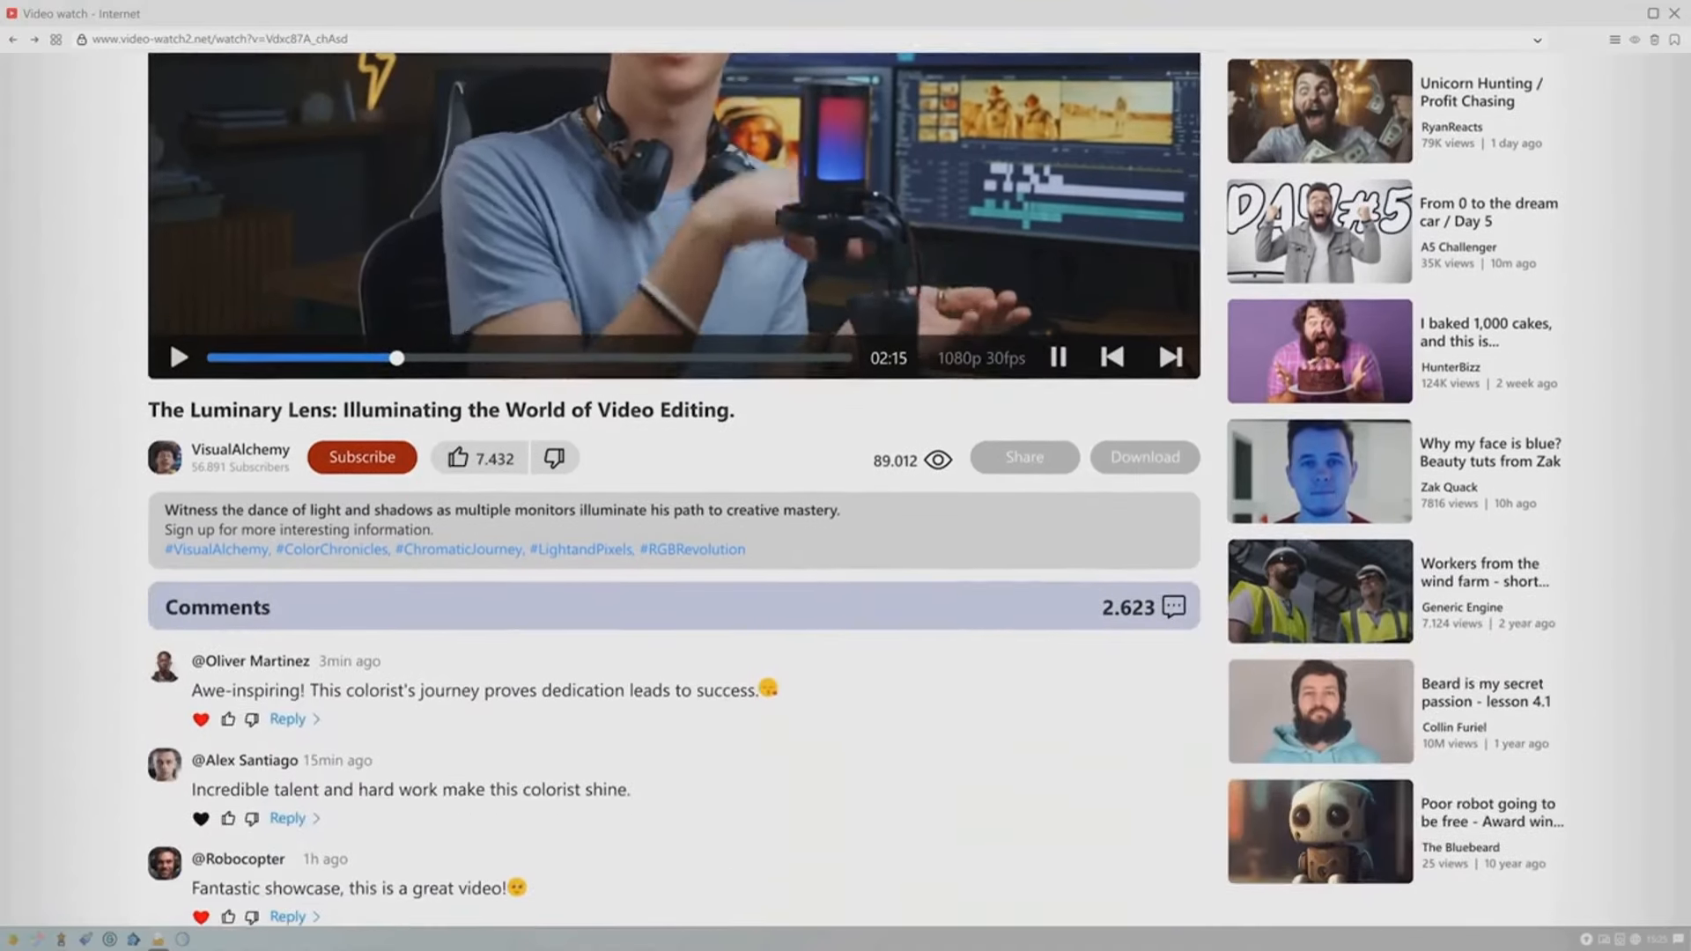